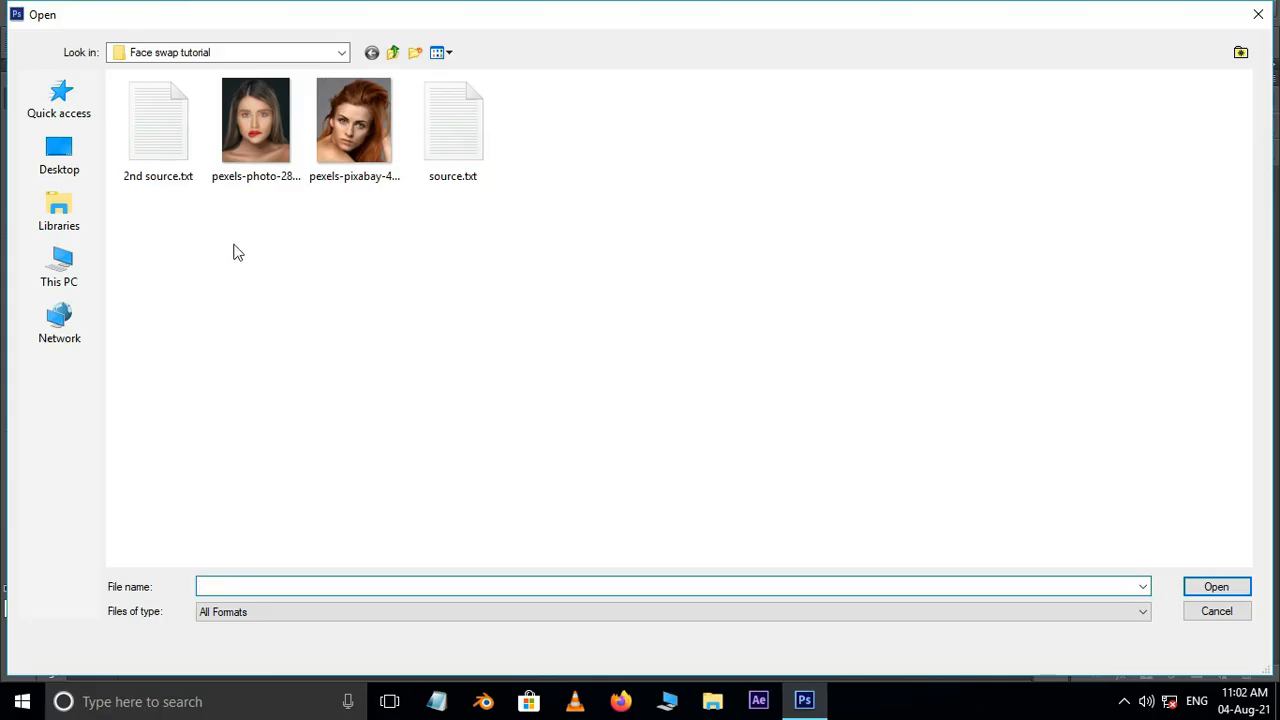
# Select both portrait JPEGs in the Face swap tutorial folder and open them
pyautogui.click(354, 120)
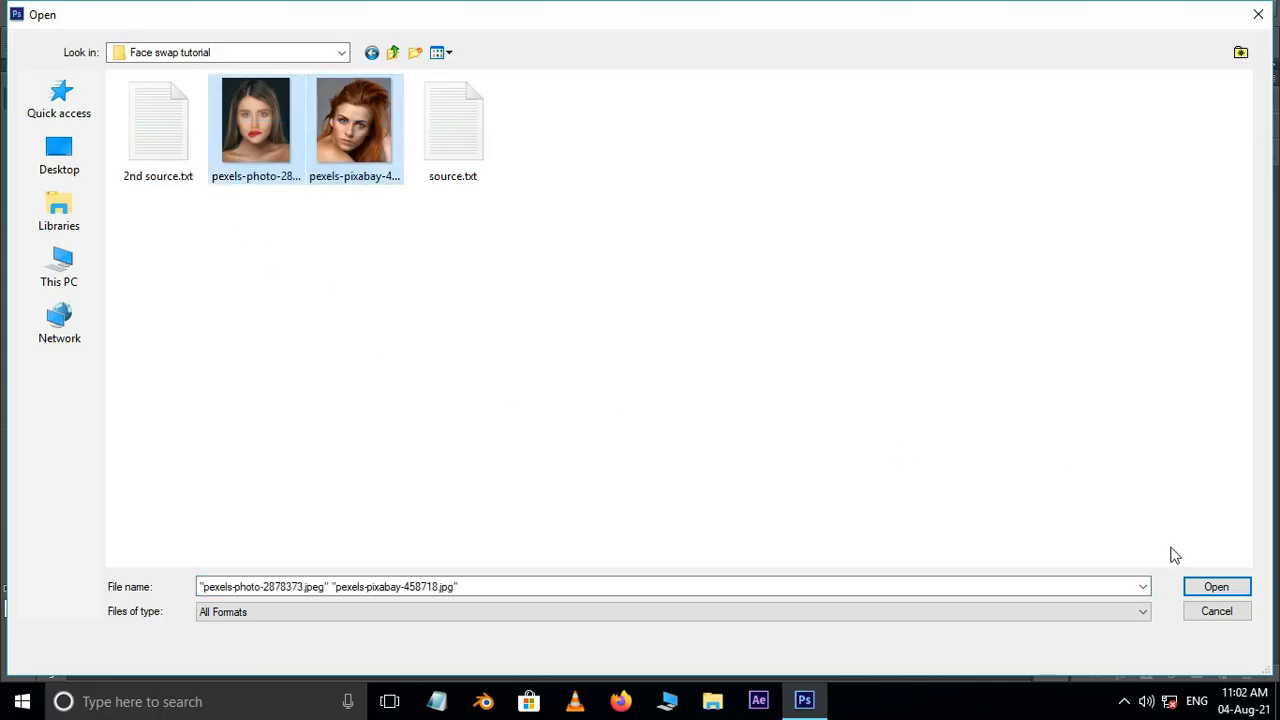
pyautogui.click(1216, 586)
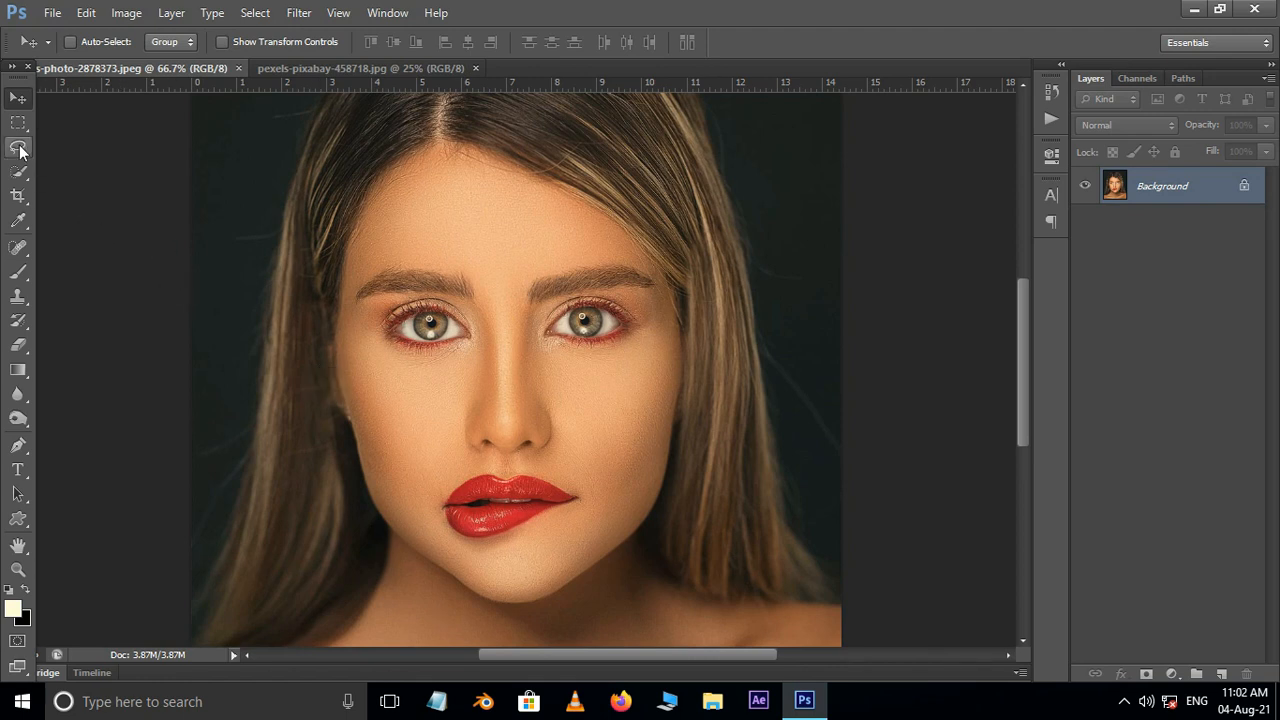
# Lasso around the brunette's eyes, nose and mouth and copy the selection
pyautogui.click(18, 147)
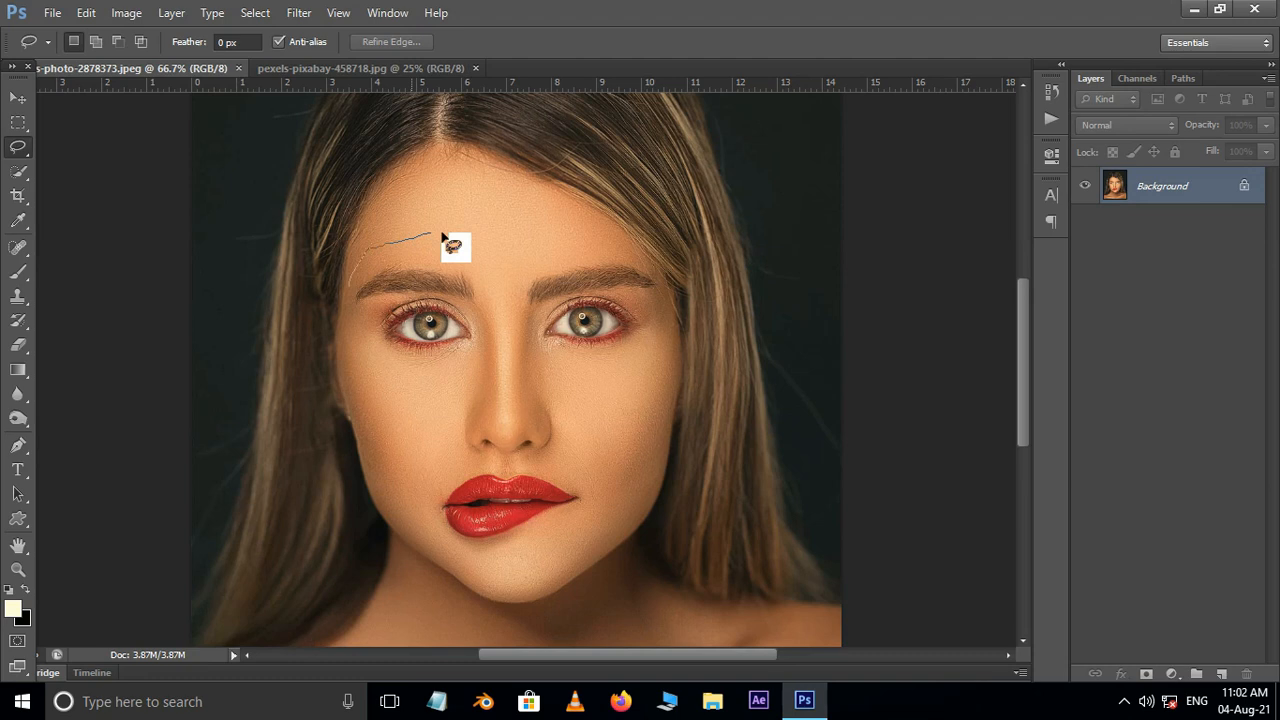
pyautogui.moveTo(455, 245); pyautogui.dragTo(670, 360)
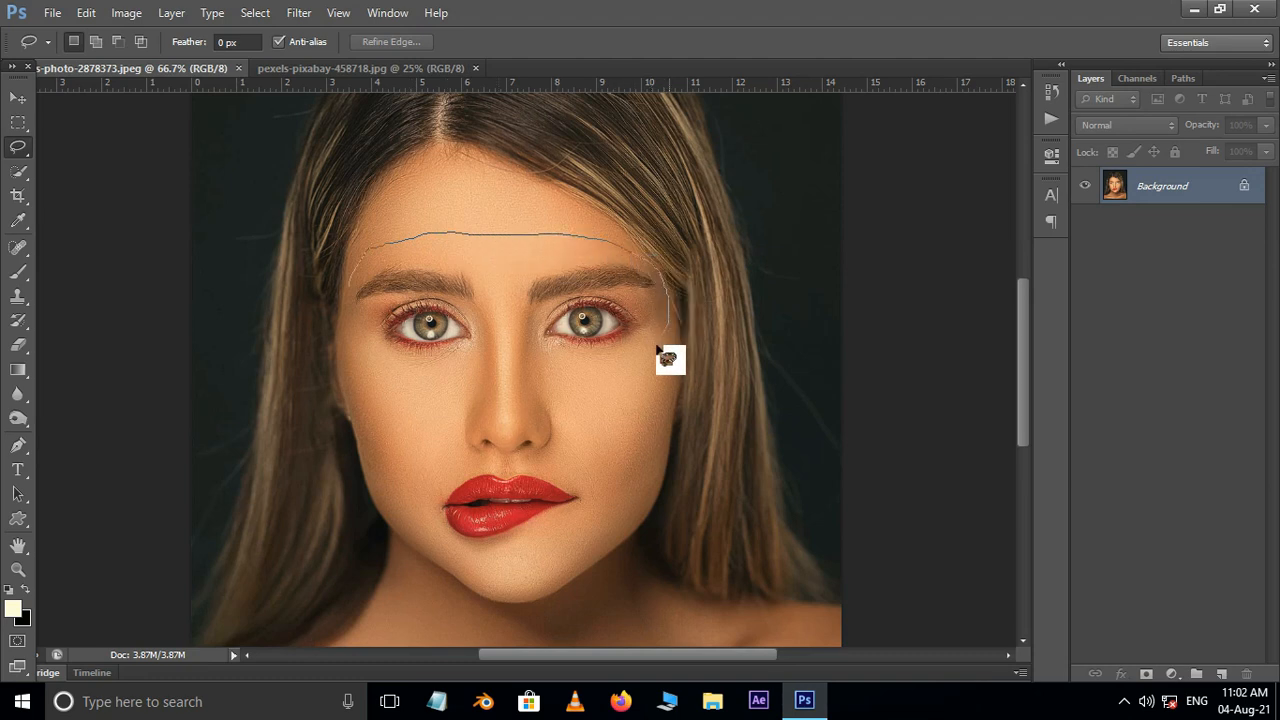
pyautogui.moveTo(670, 360); pyautogui.dragTo(450, 545)
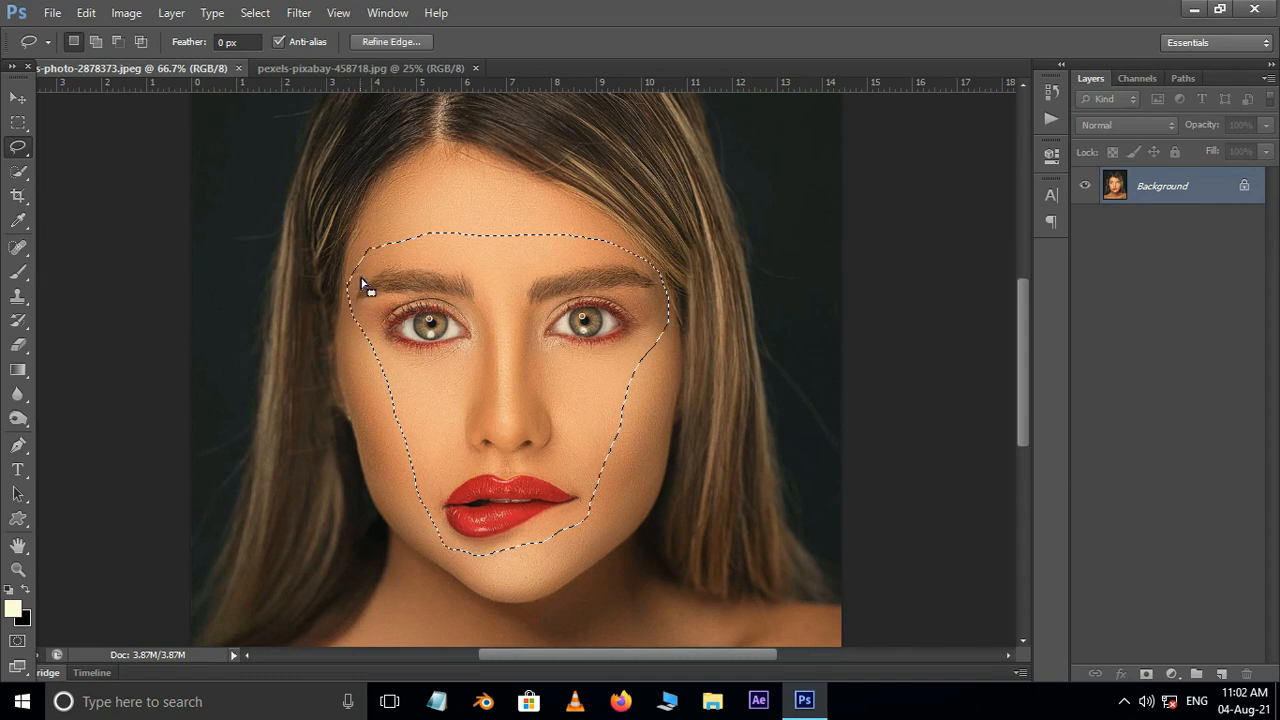
pyautogui.press('ctrl+c')
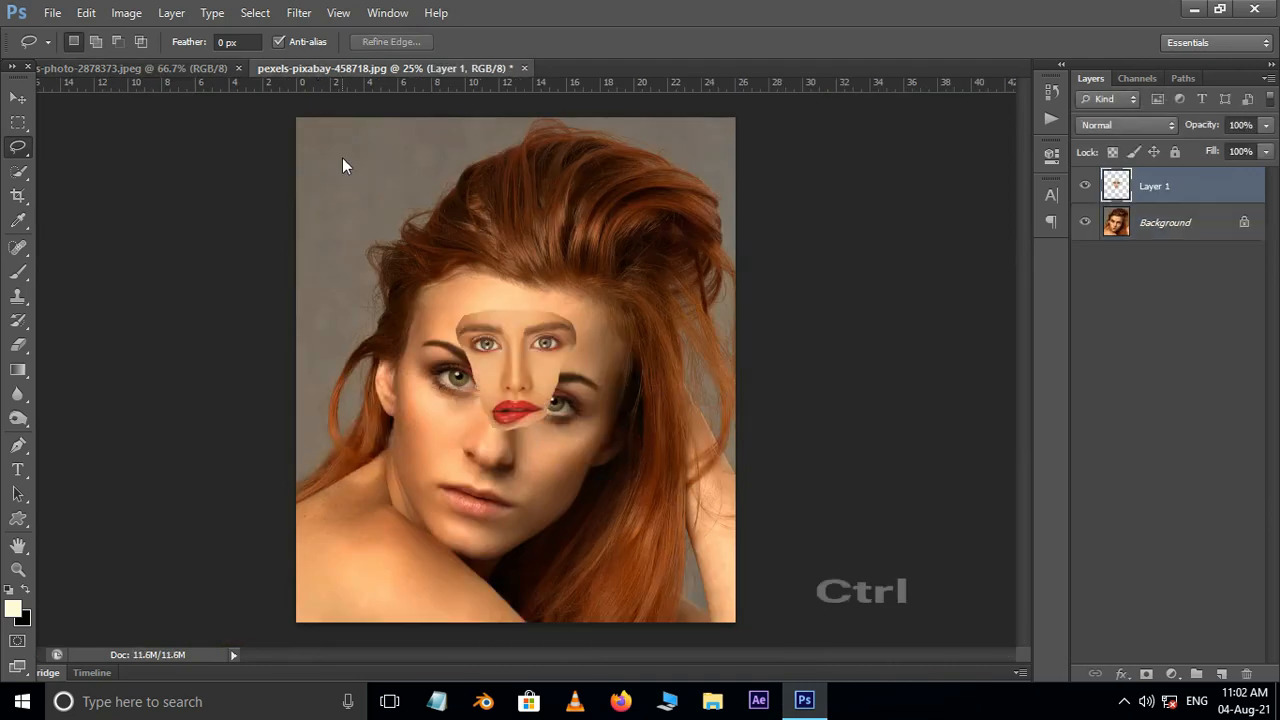
# Free-transform the pasted face at reduced opacity, scaling it to match the red-haired woman's features
pyautogui.click(17, 97)
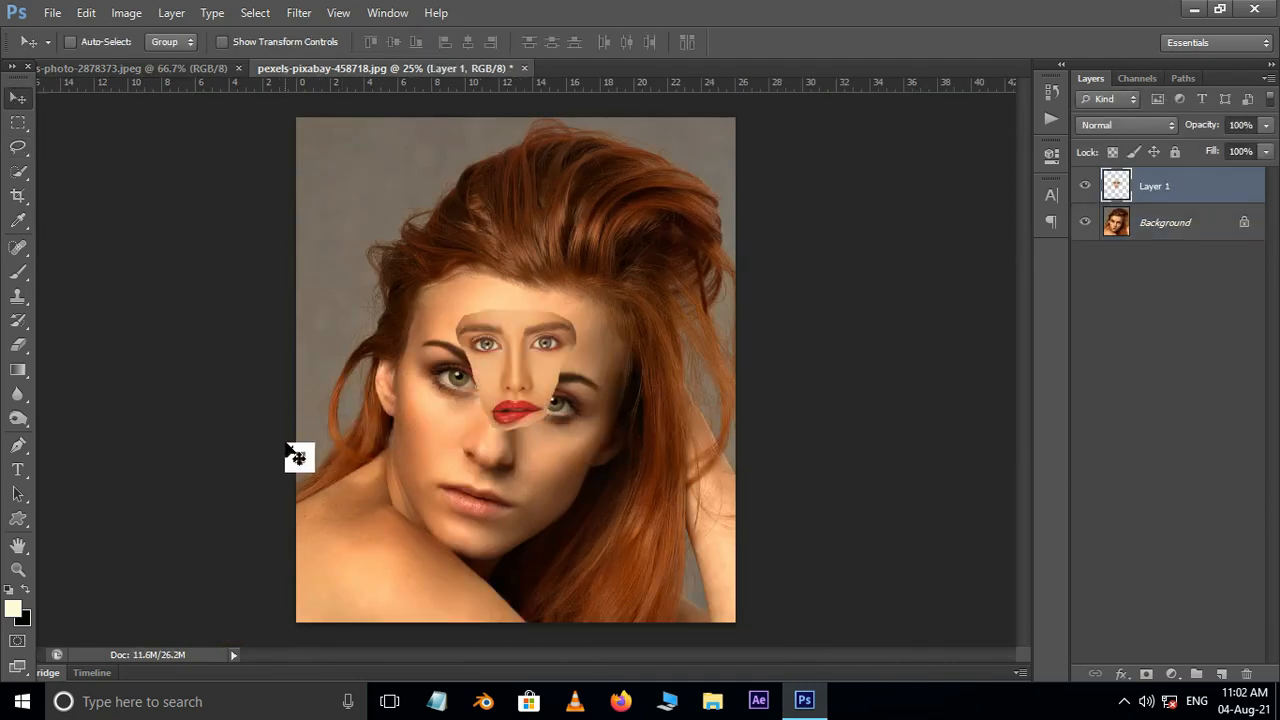
pyautogui.press('ctrl+t')
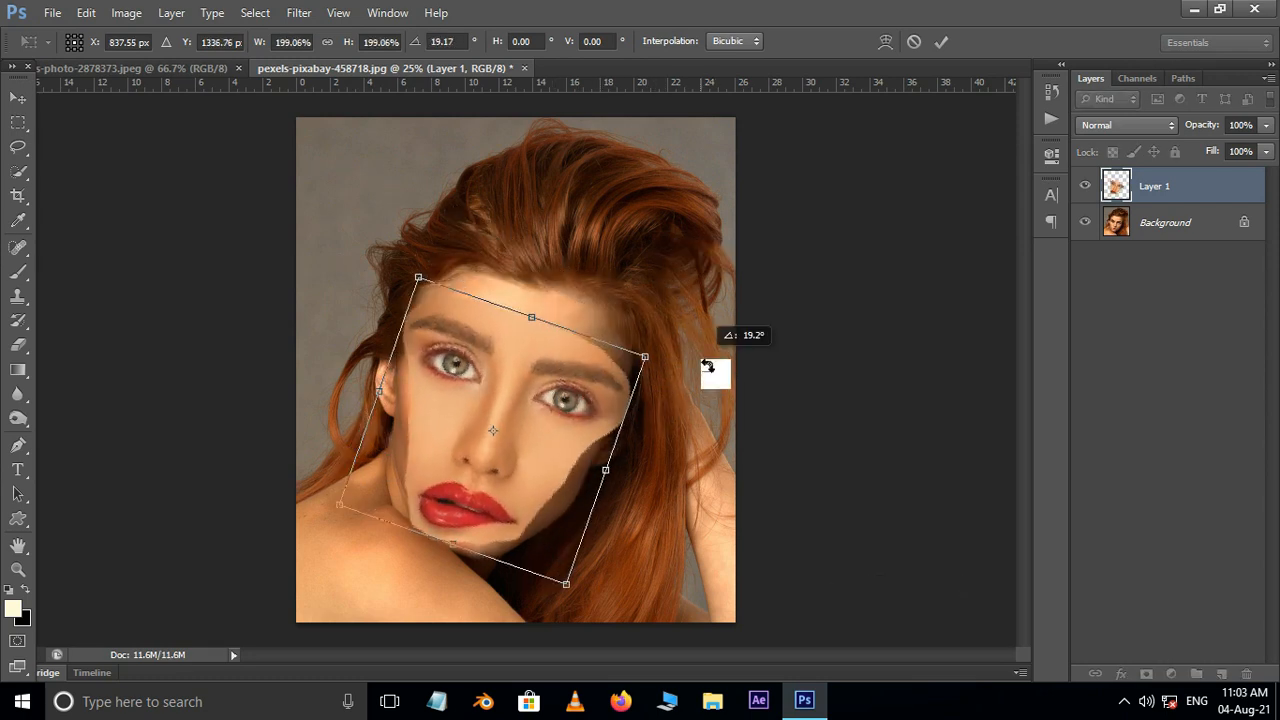
pyautogui.moveTo(645, 356); pyautogui.dragTo(630, 364)
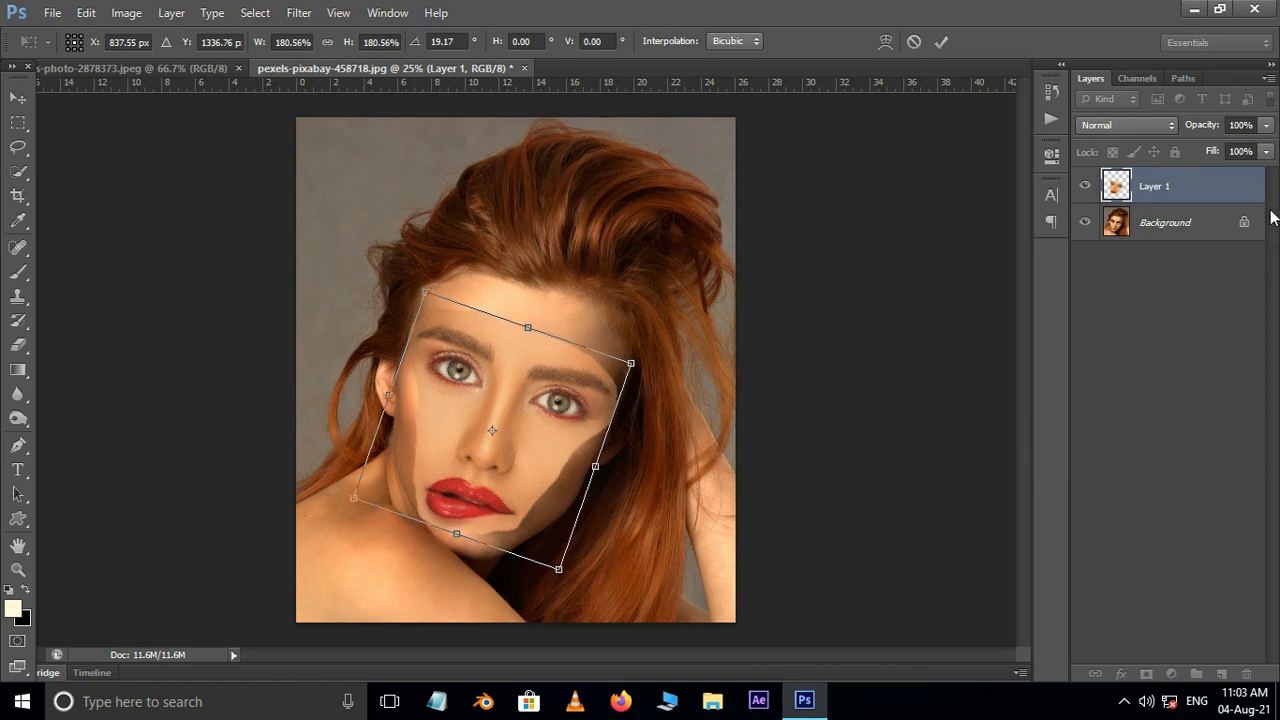
pyautogui.moveTo(1260, 124); pyautogui.dragTo(1225, 124)
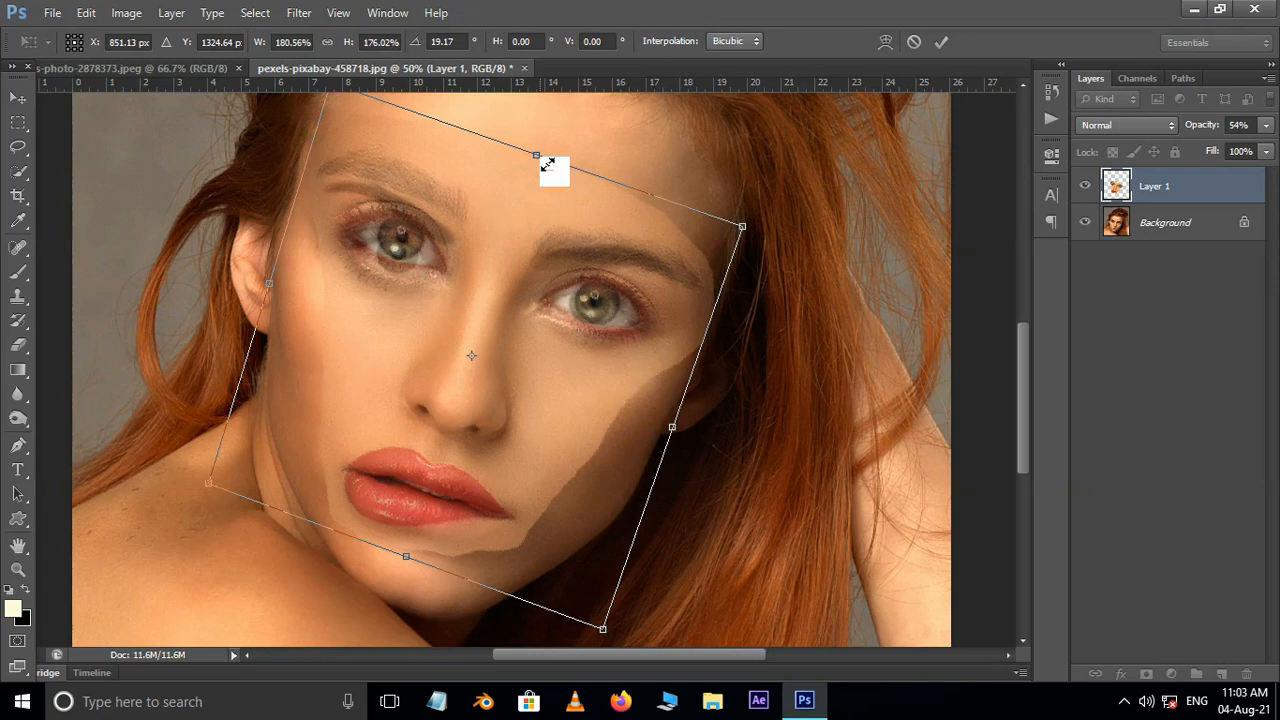
pyautogui.moveTo(555, 167); pyautogui.dragTo(538, 196)
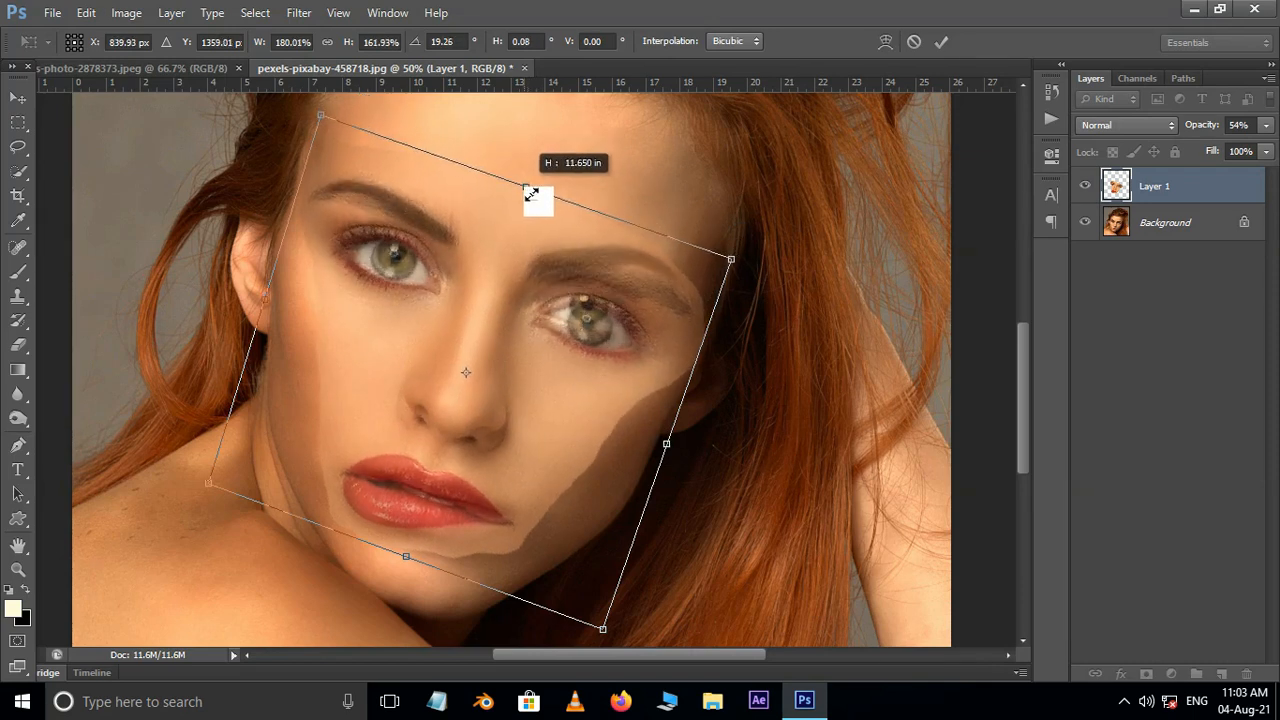
pyautogui.moveTo(538, 196); pyautogui.dragTo(738, 368)
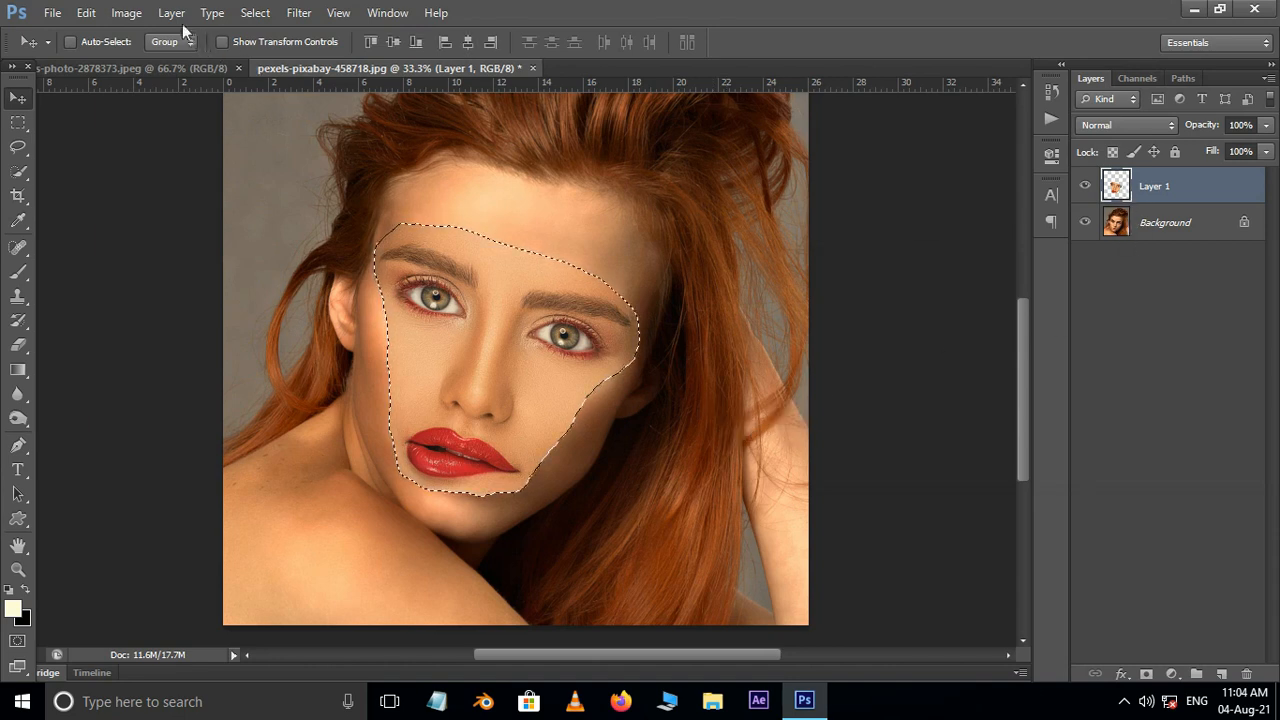
# Apply Match Color with the red-haired woman's photo, Background layer, as source
pyautogui.click(126, 13)
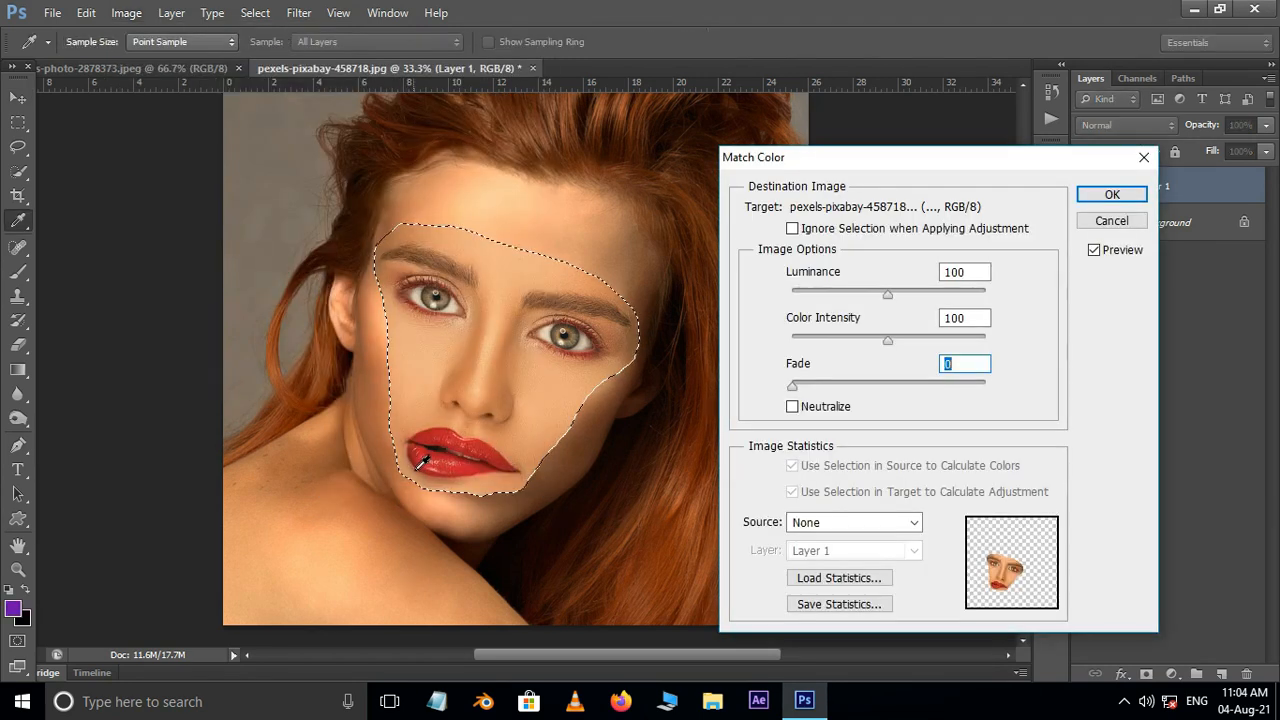
pyautogui.click(851, 522)
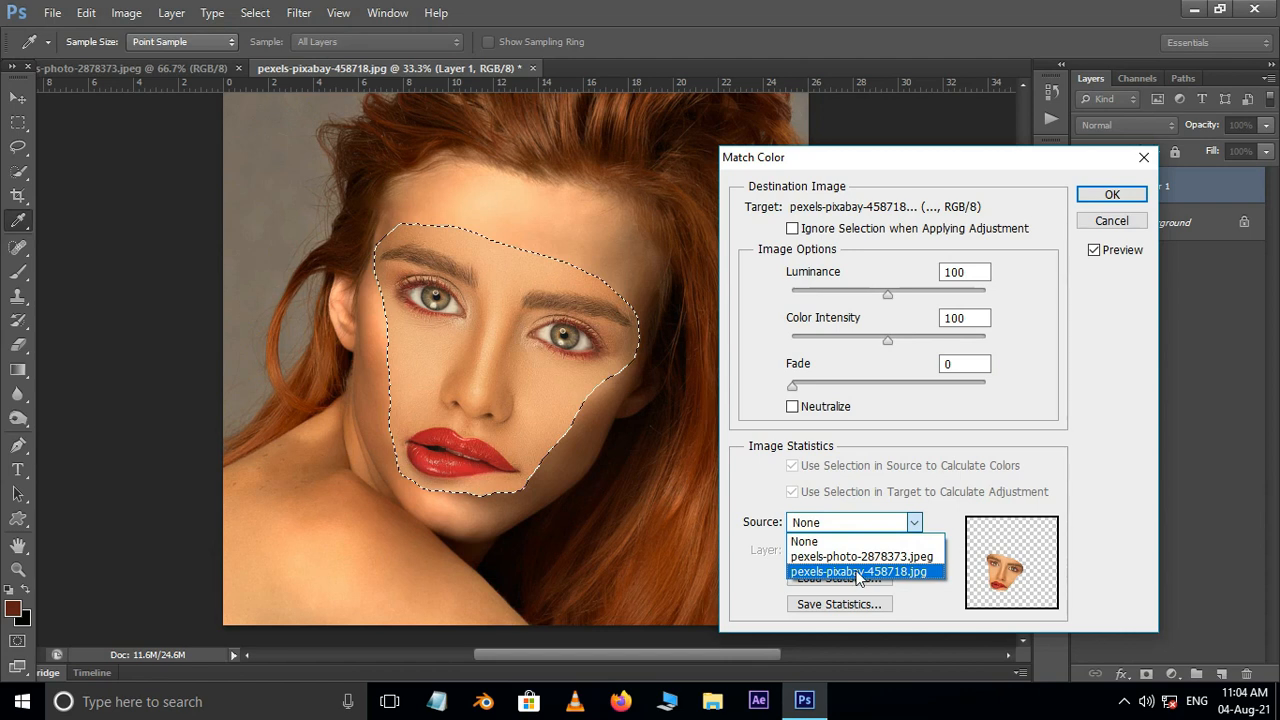
pyautogui.click(858, 571)
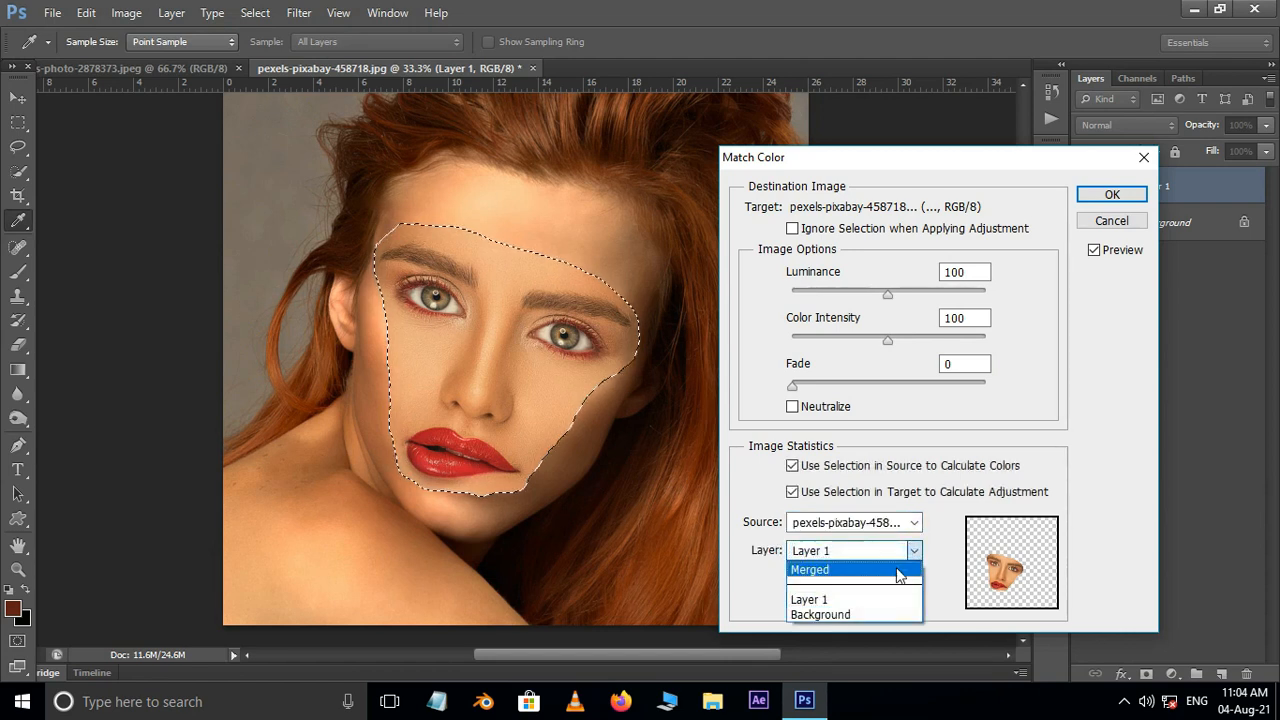
pyautogui.click(820, 614)
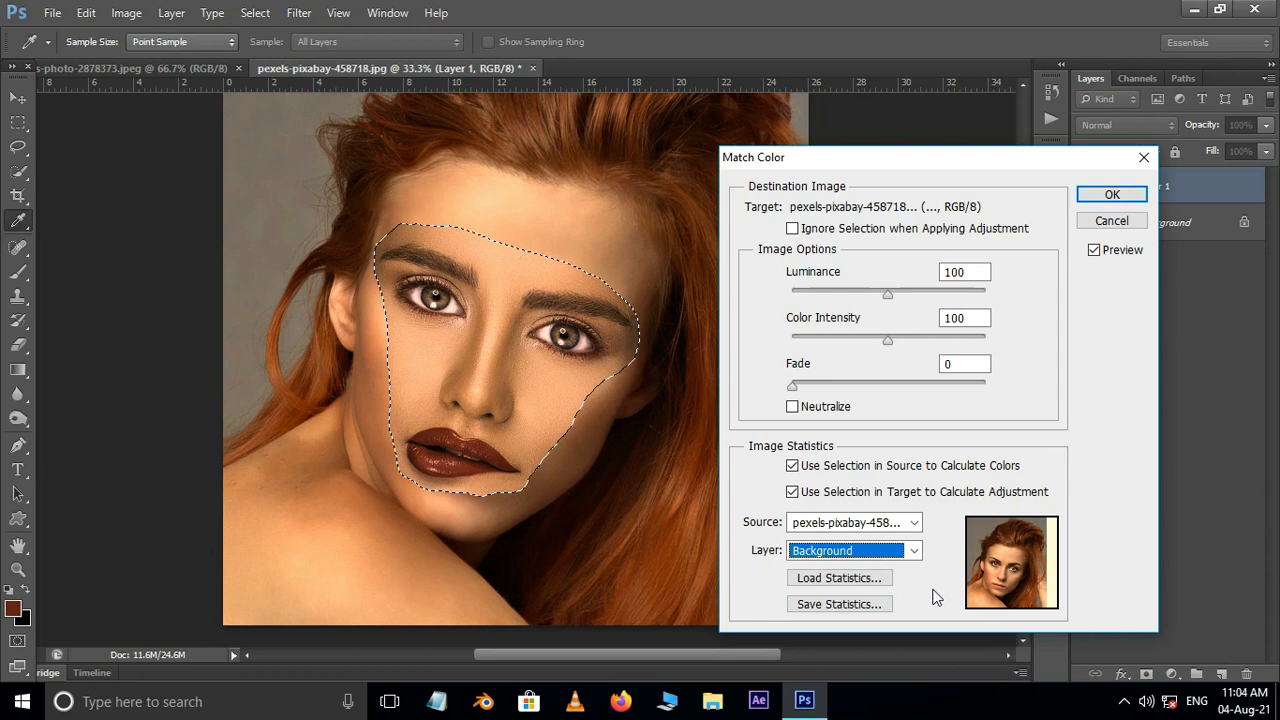
pyautogui.click(1111, 194)
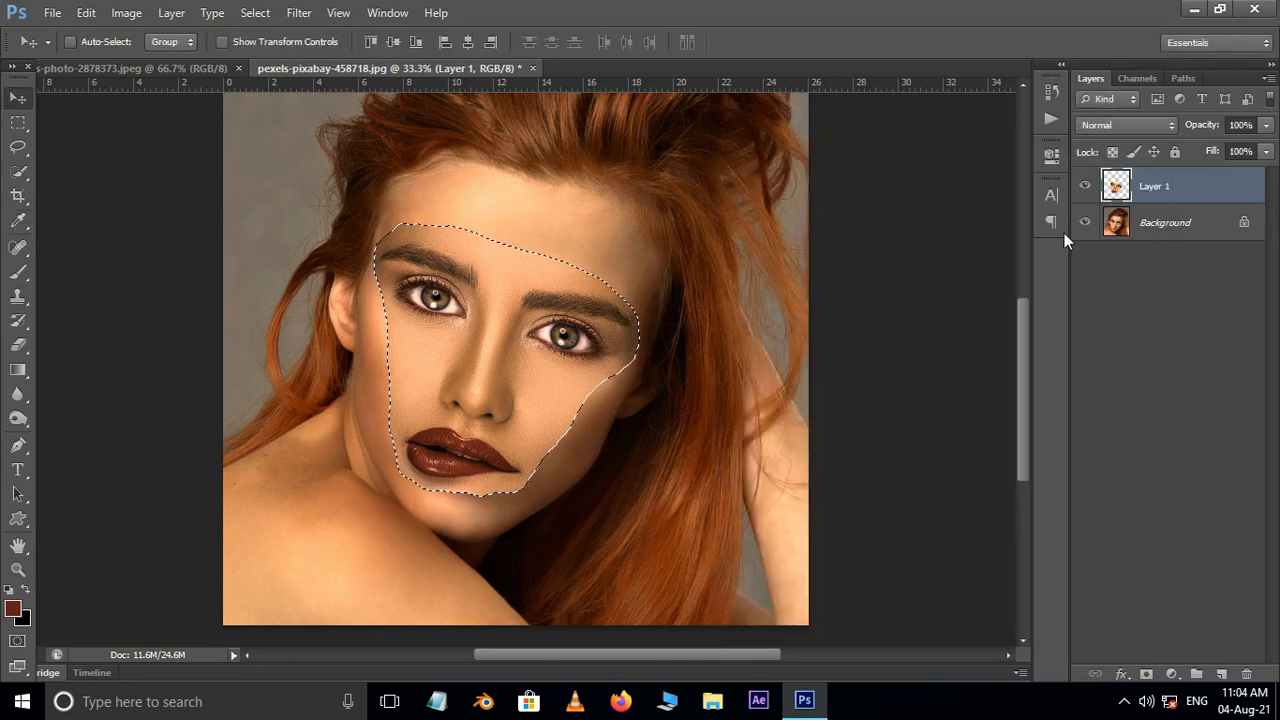
# Deselect, duplicate the Background and hide the original, then reload Layer 1's outline as a selection
pyautogui.press('ctrl+d')
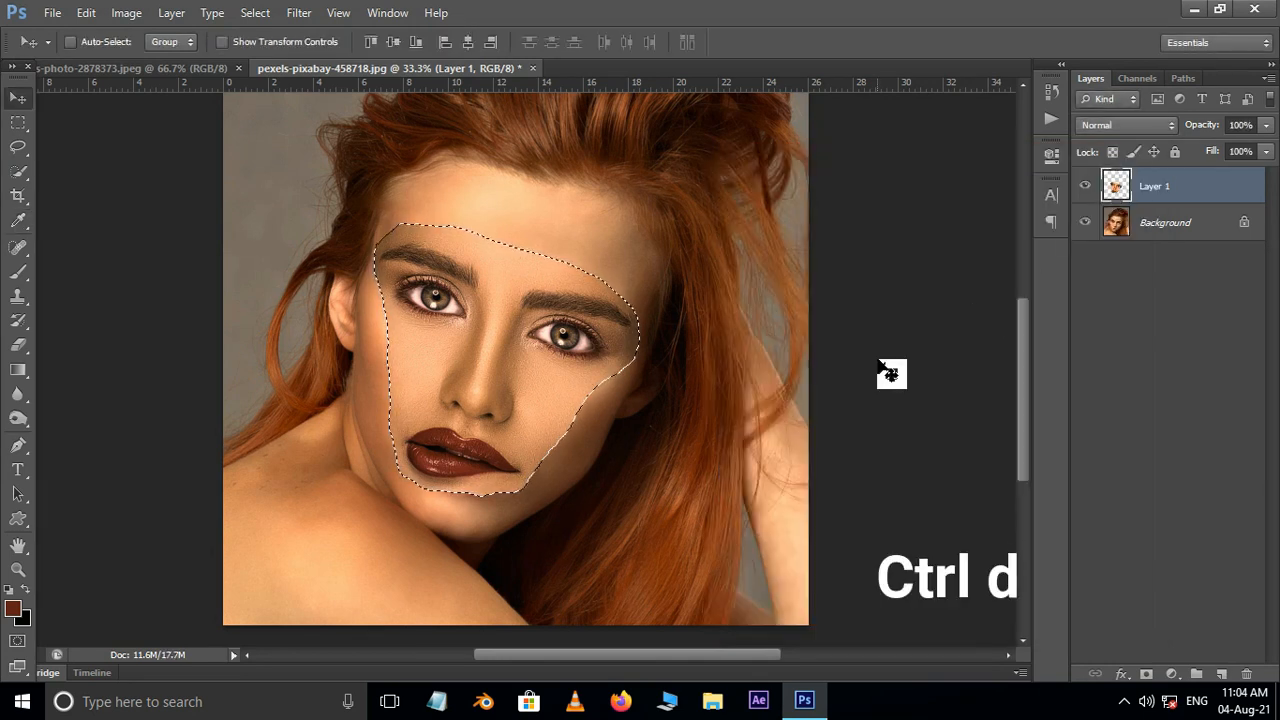
pyautogui.press('ctrl+d')
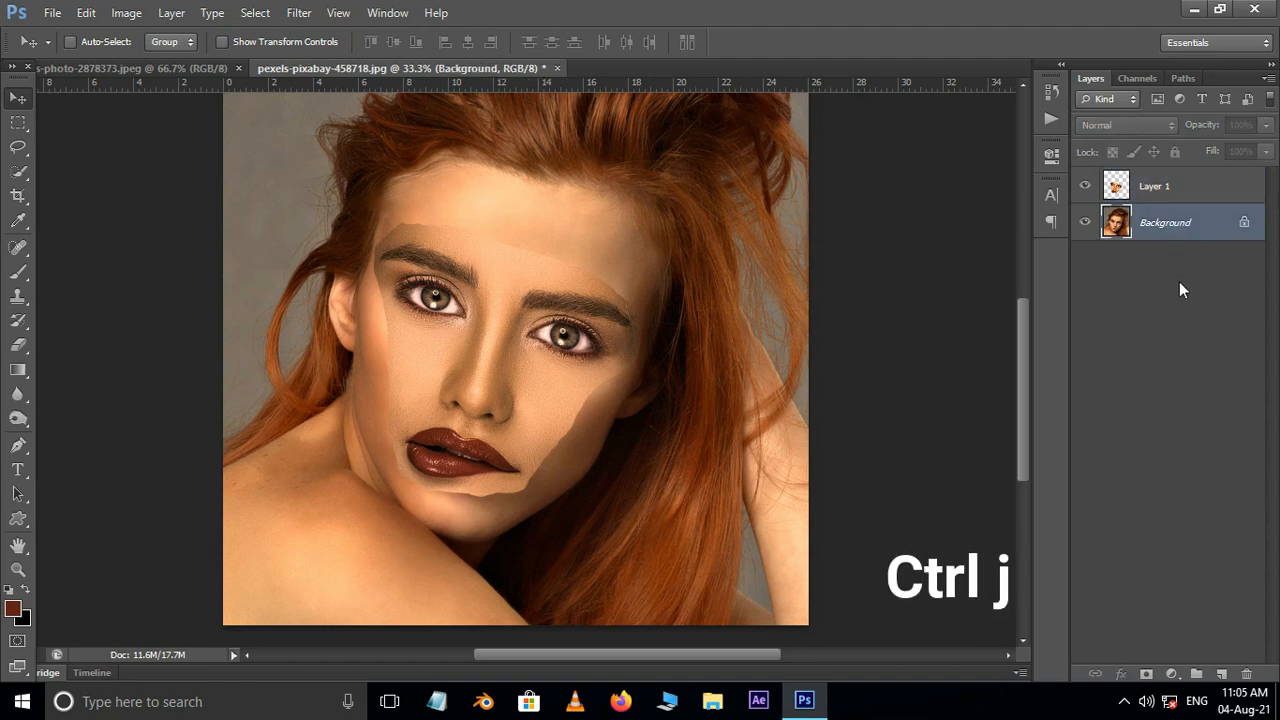
pyautogui.press('ctrl+j')
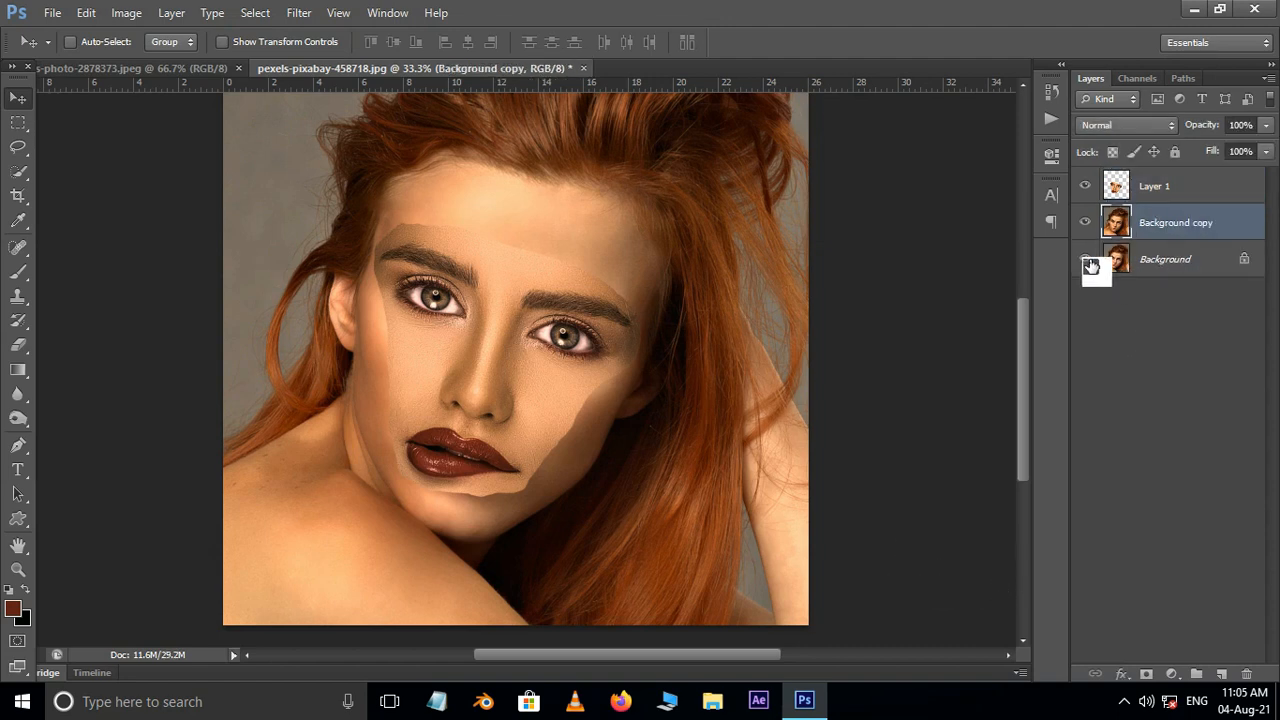
pyautogui.click(1085, 258)
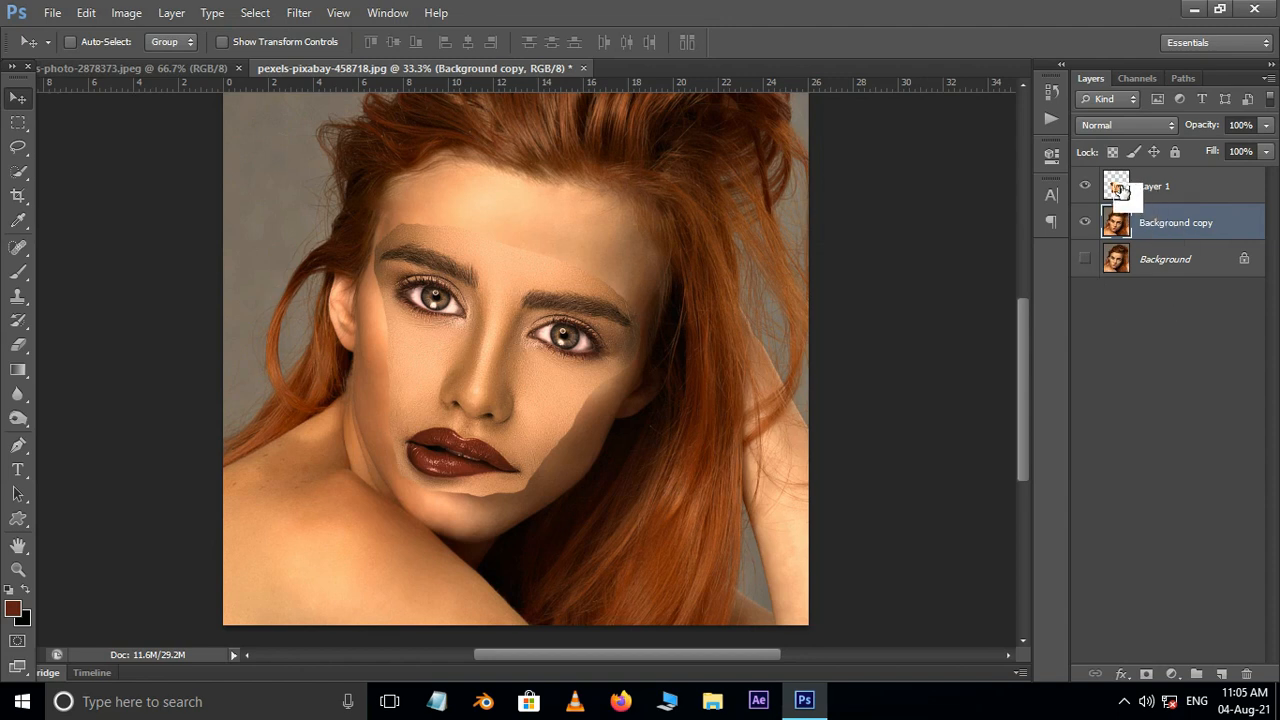
pyautogui.click(1085, 186)
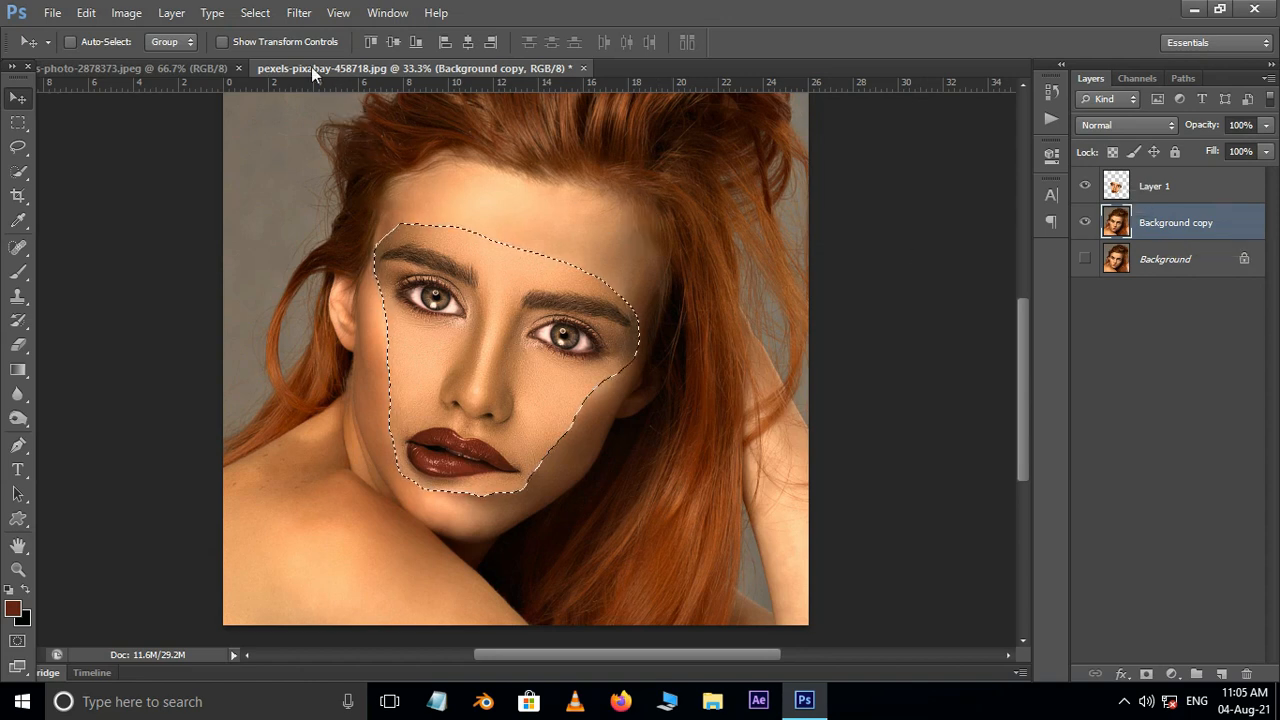
# Contract the face selection by 15 pixels
pyautogui.click(255, 13)
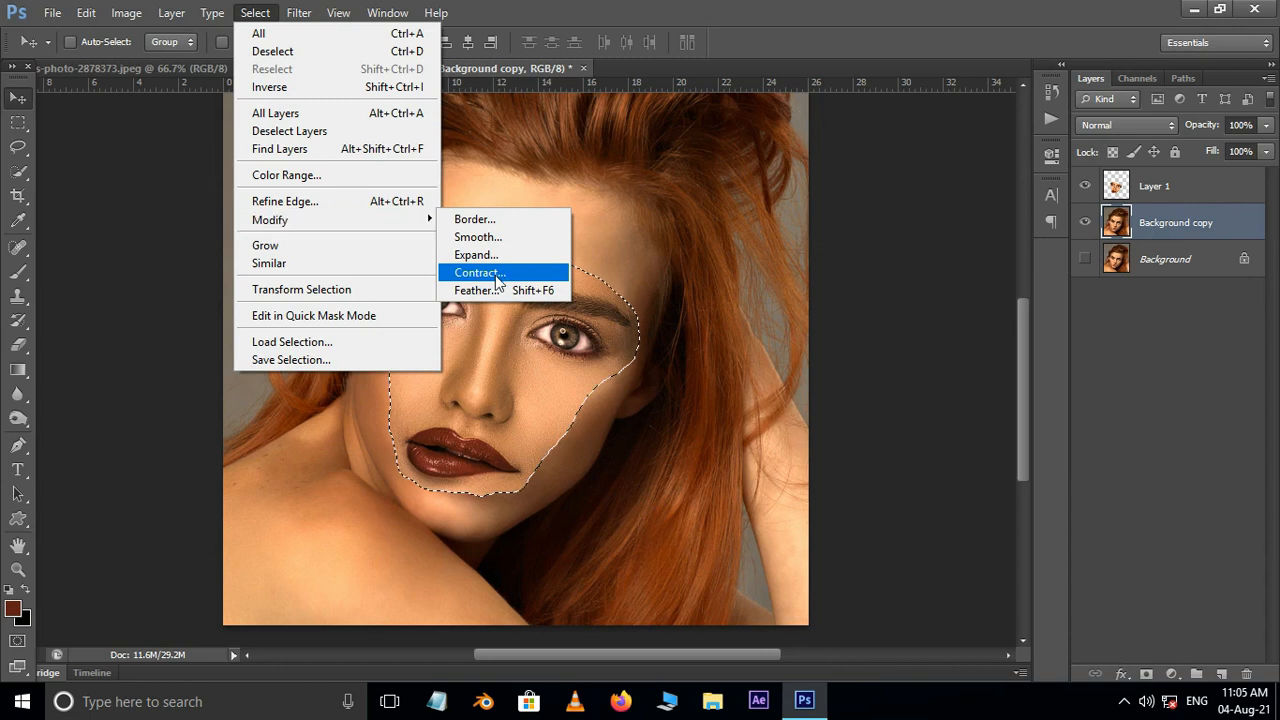
pyautogui.click(479, 272)
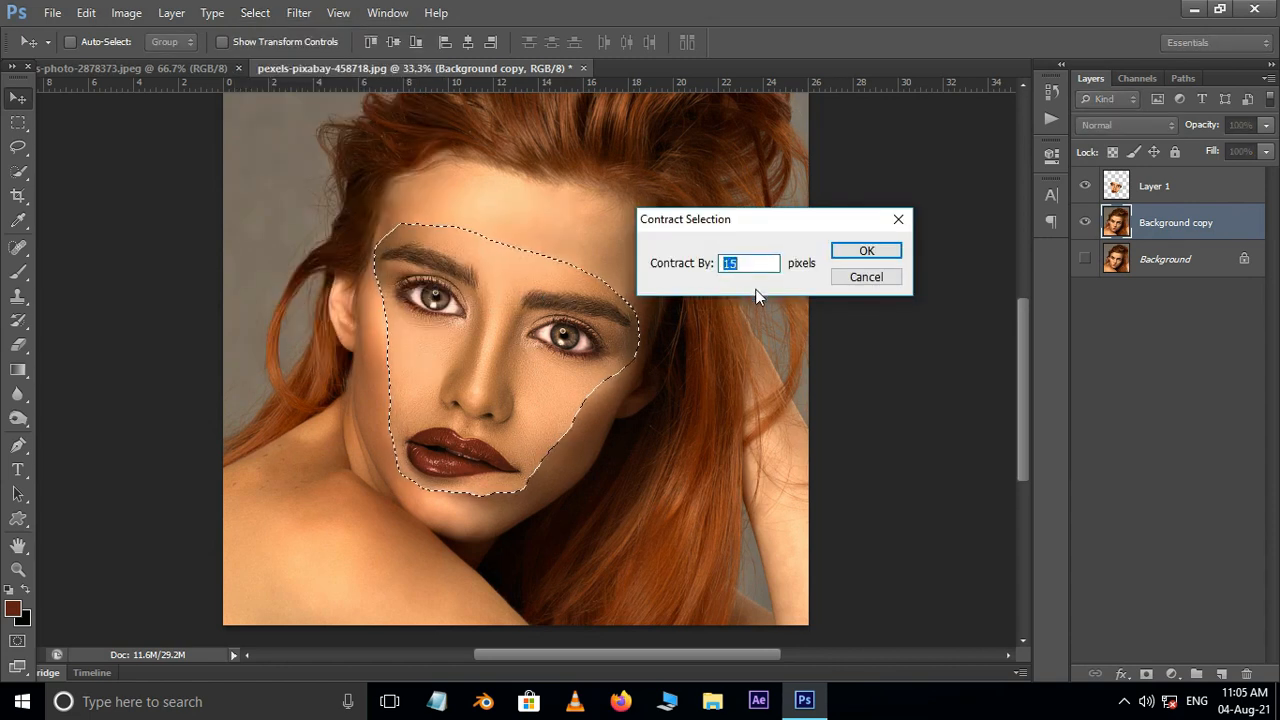
pyautogui.write('1')
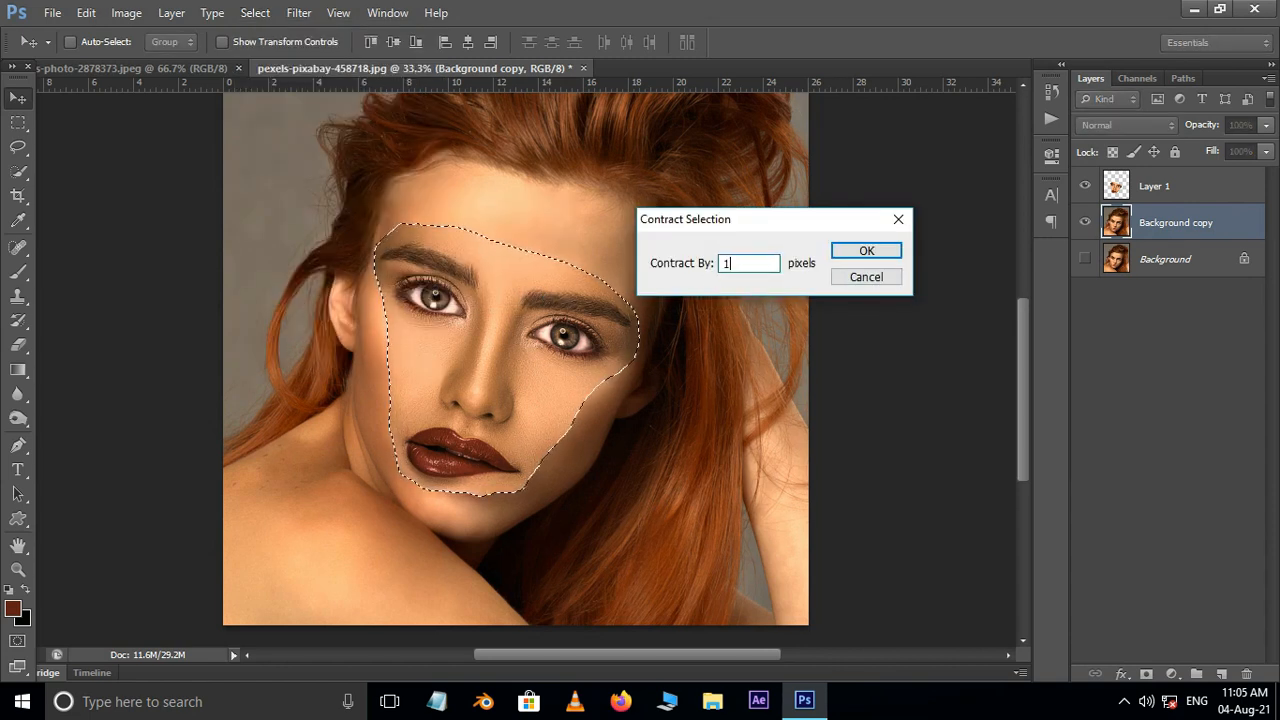
pyautogui.write('5')
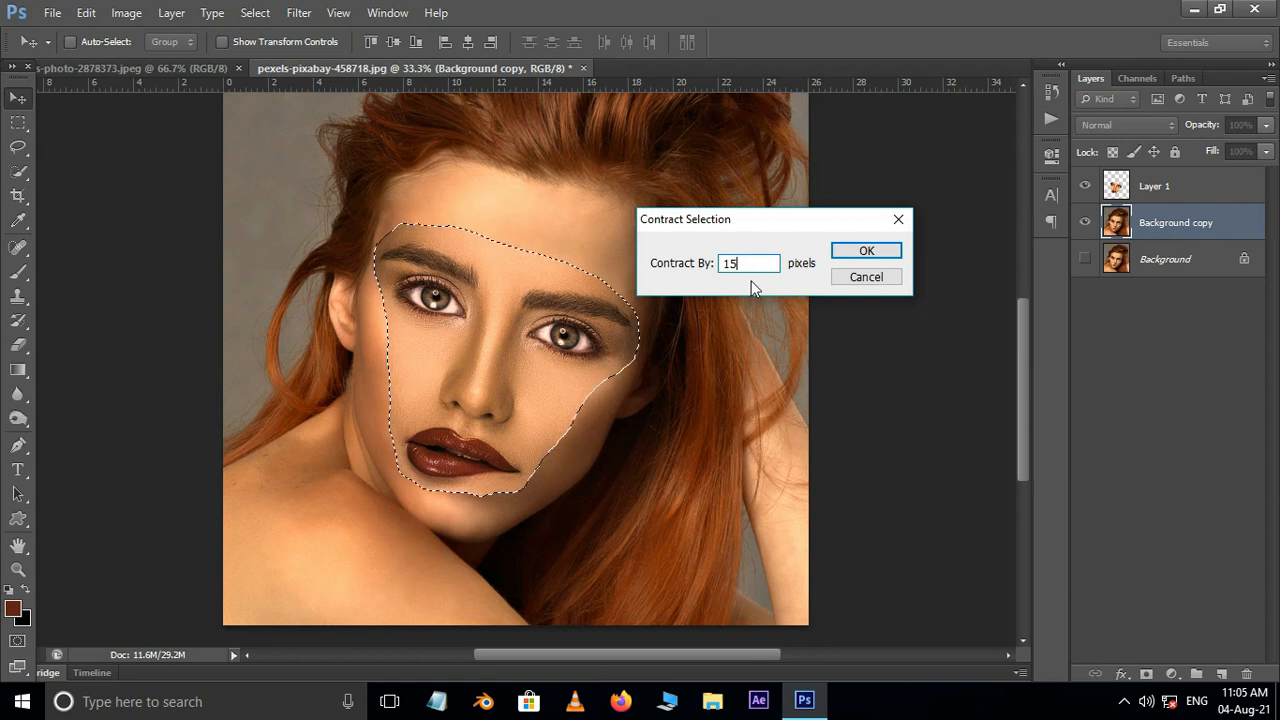
pyautogui.click(866, 250)
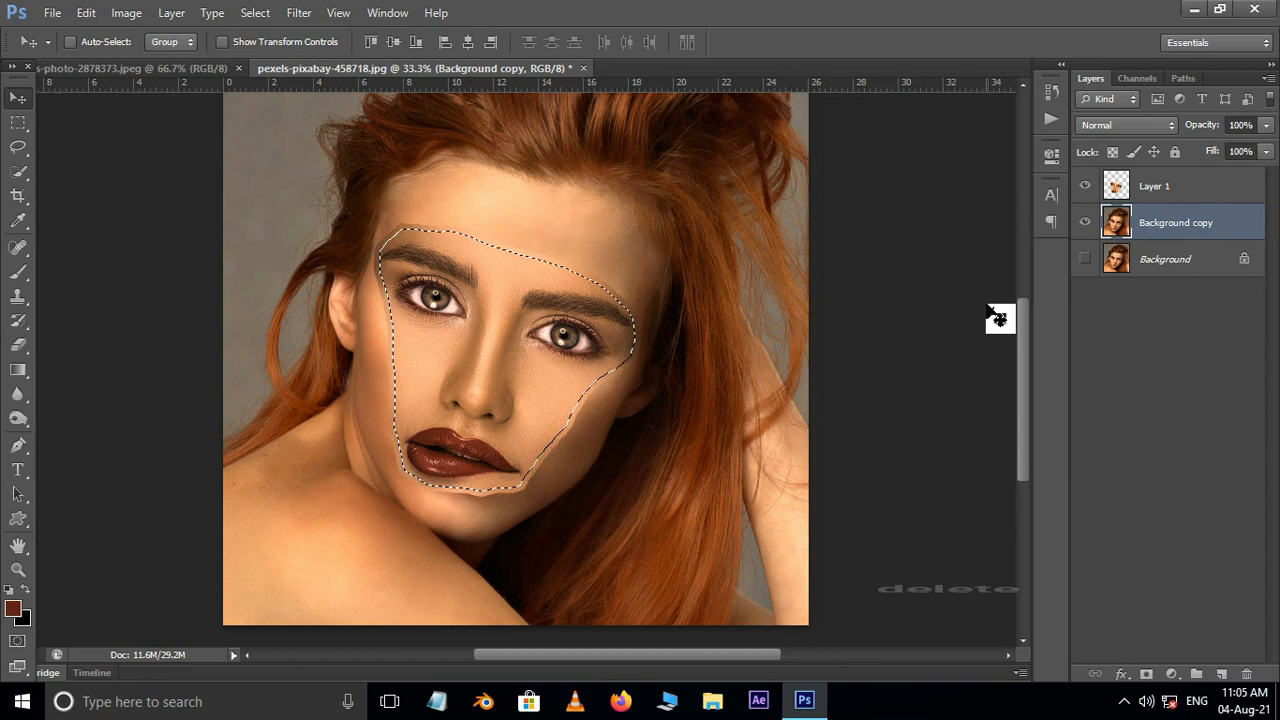
# Delete that area from the background copy, deselect, and select both layers
pyautogui.press('ctrl+d')
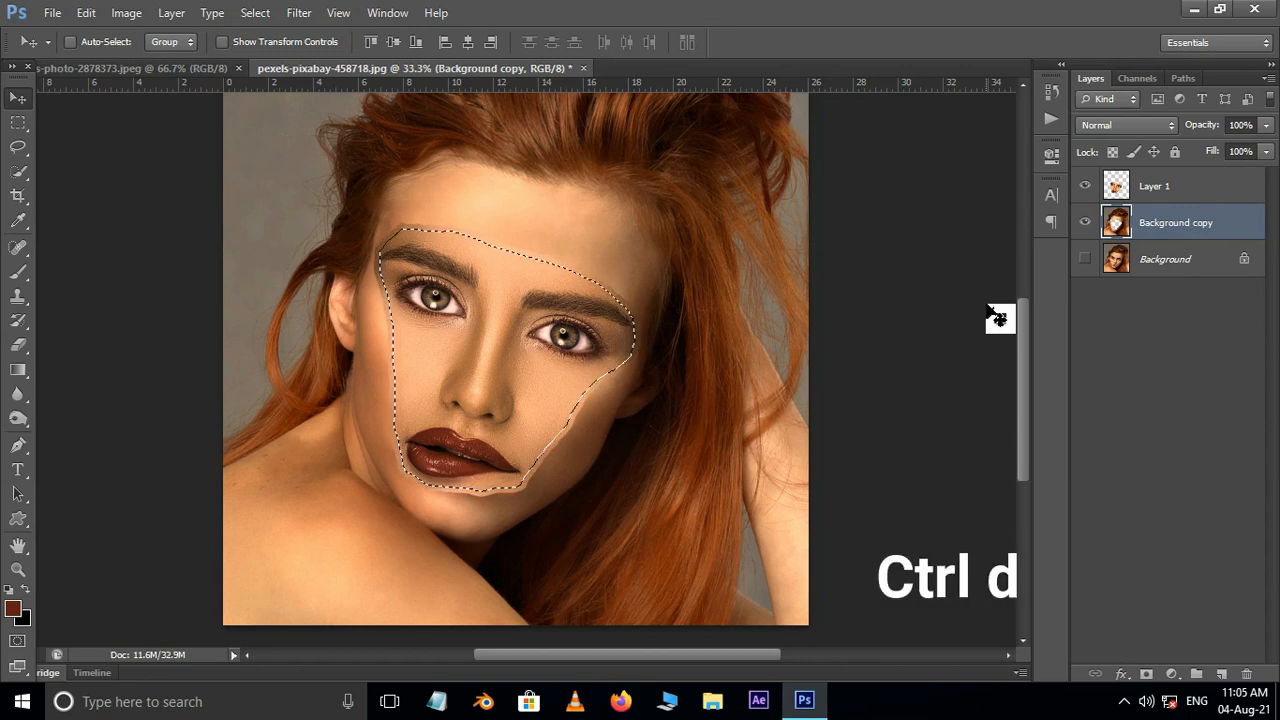
pyautogui.press('ctrl+d')
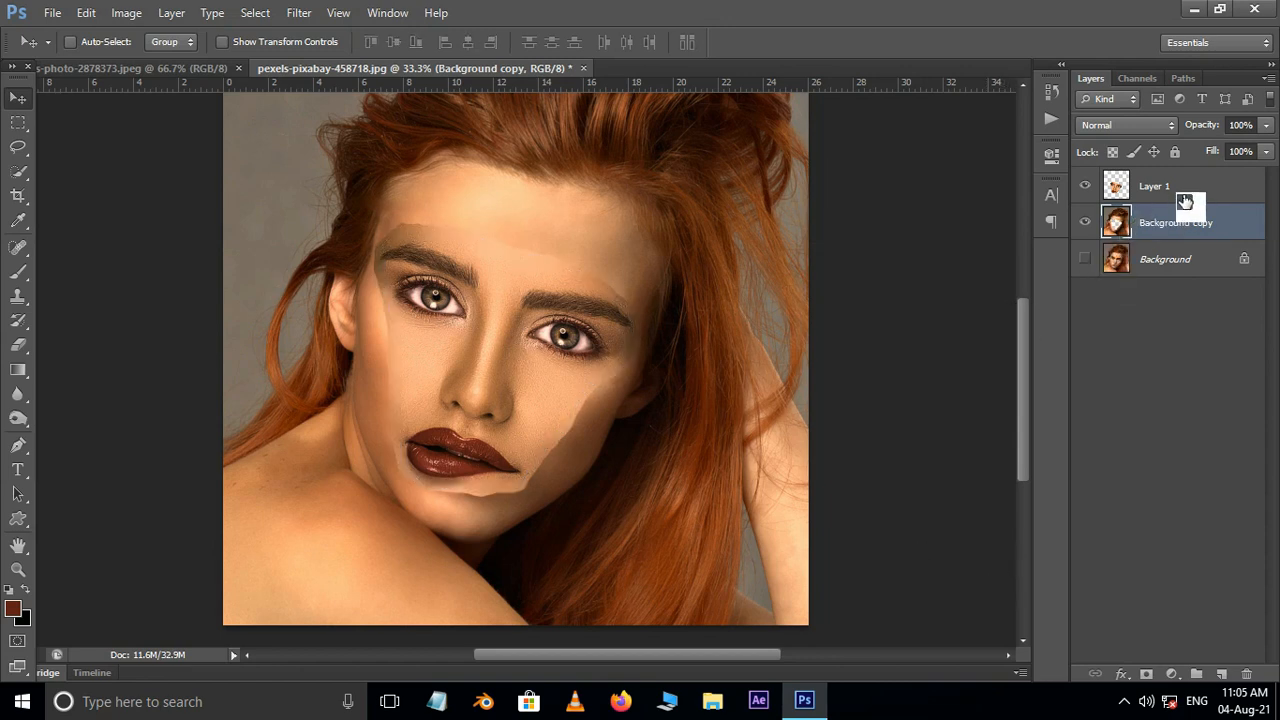
pyautogui.click(1154, 186)
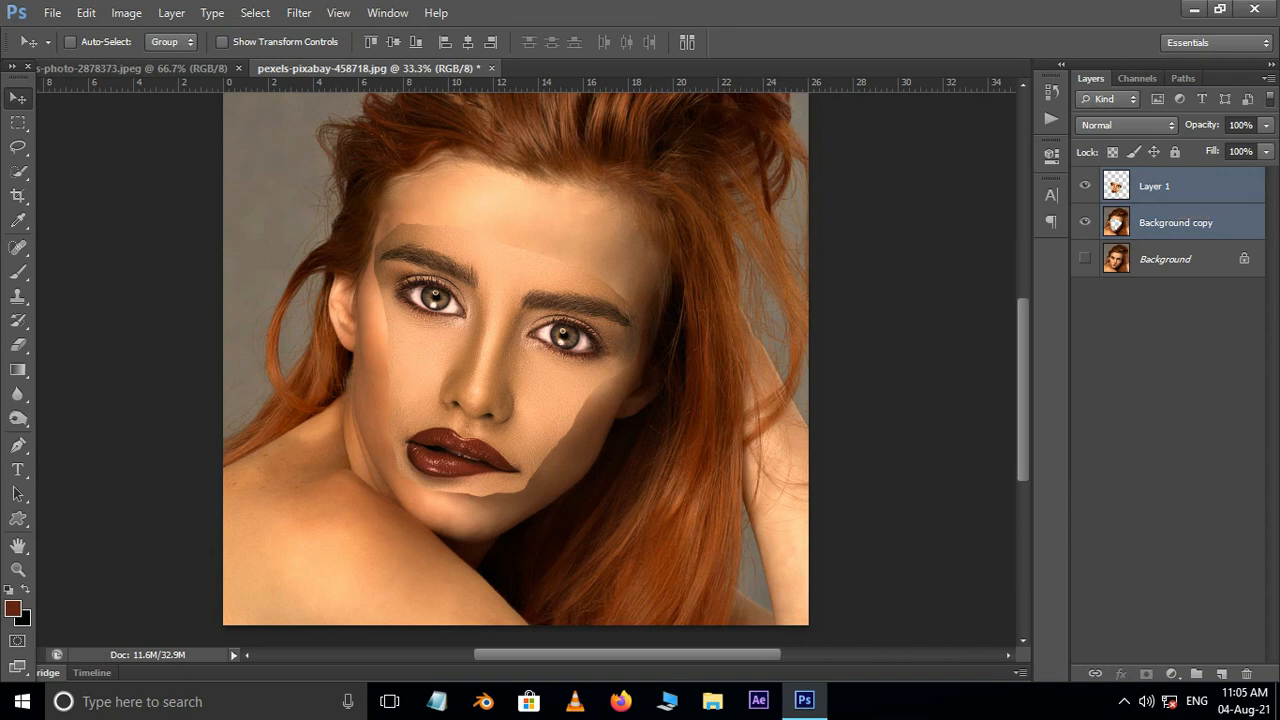
# Run Auto-Blend Layers on the selected layers using the Stack Images method
pyautogui.click(85, 13)
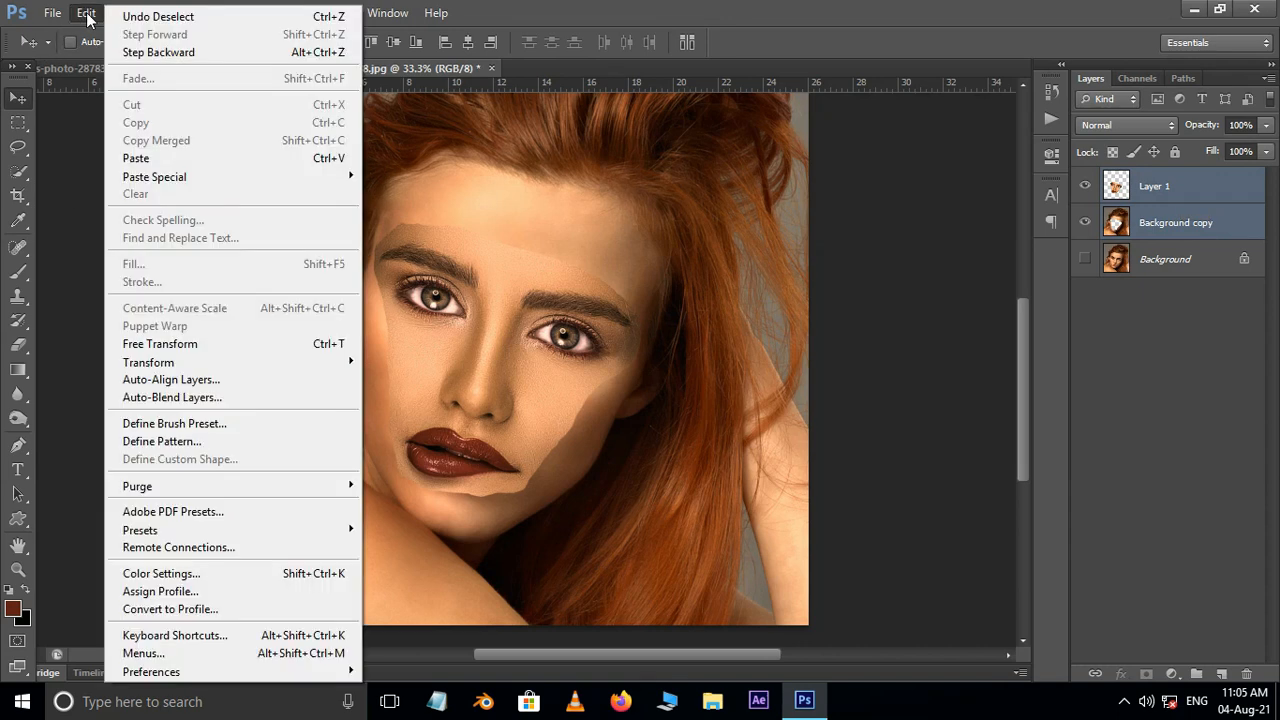
pyautogui.click(172, 397)
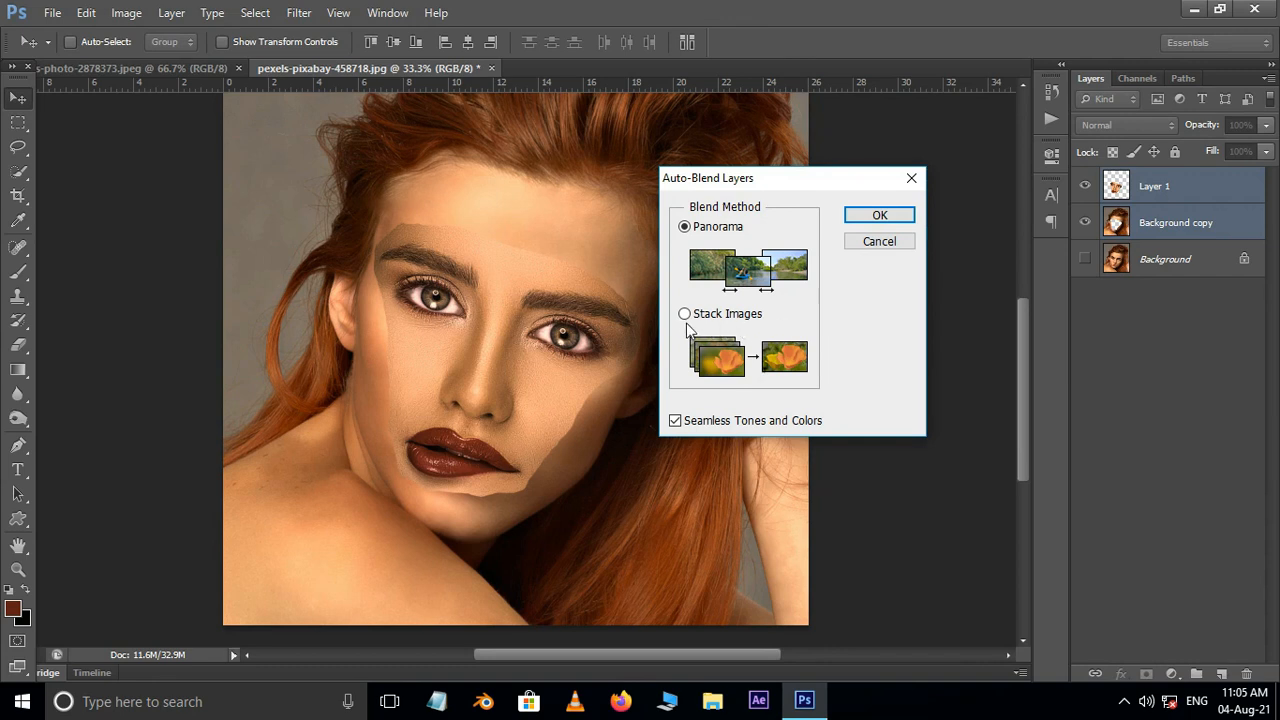
pyautogui.click(879, 215)
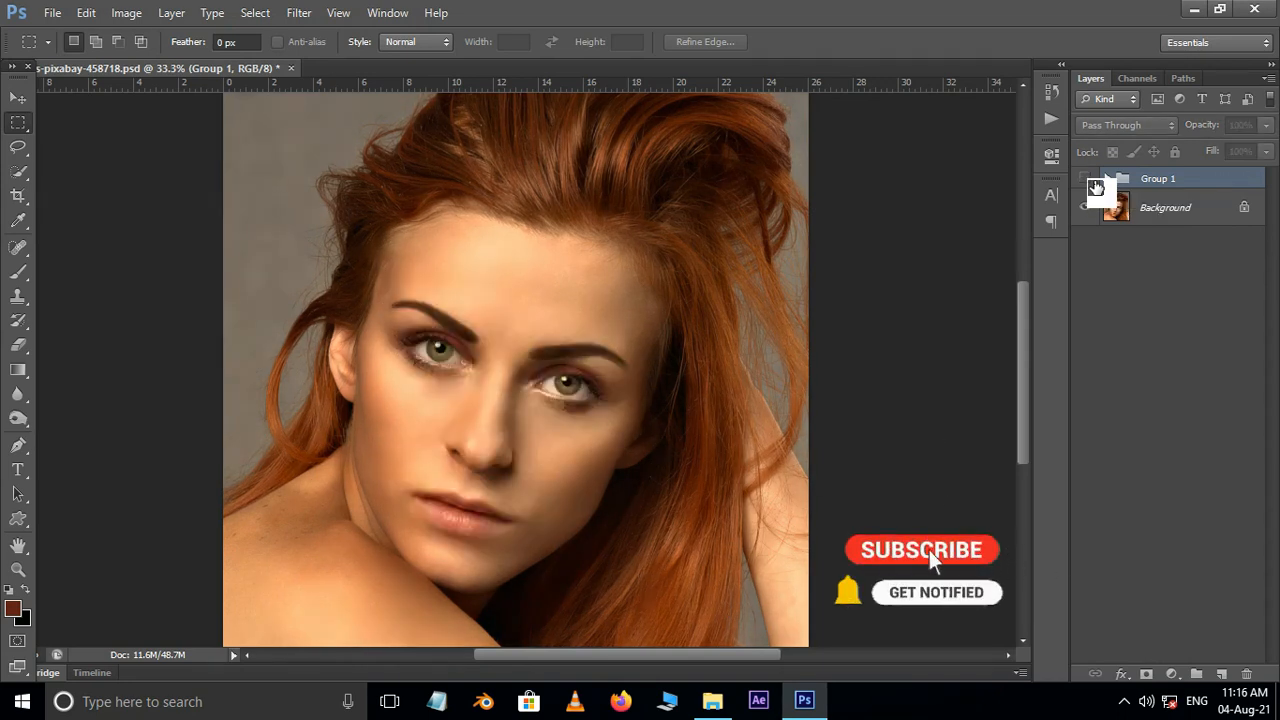
# Hide Group 1 to compare the face swap with the original red-haired face
pyautogui.click(920, 549)
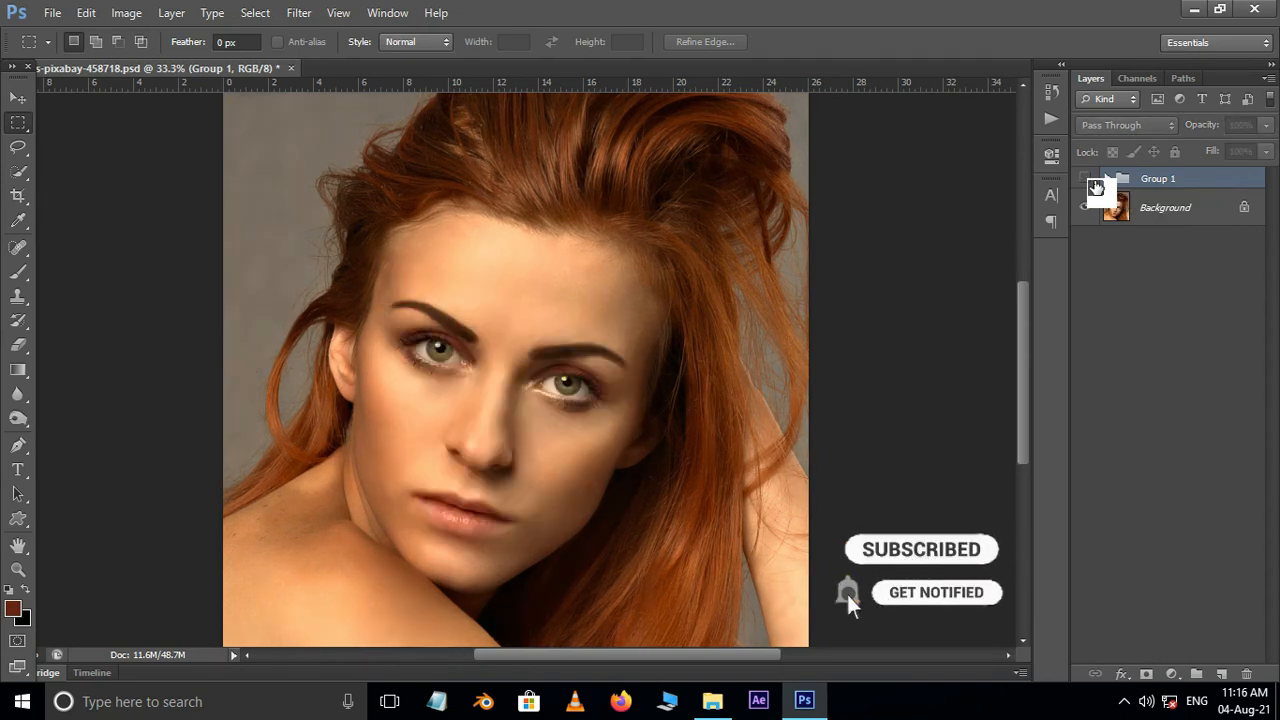